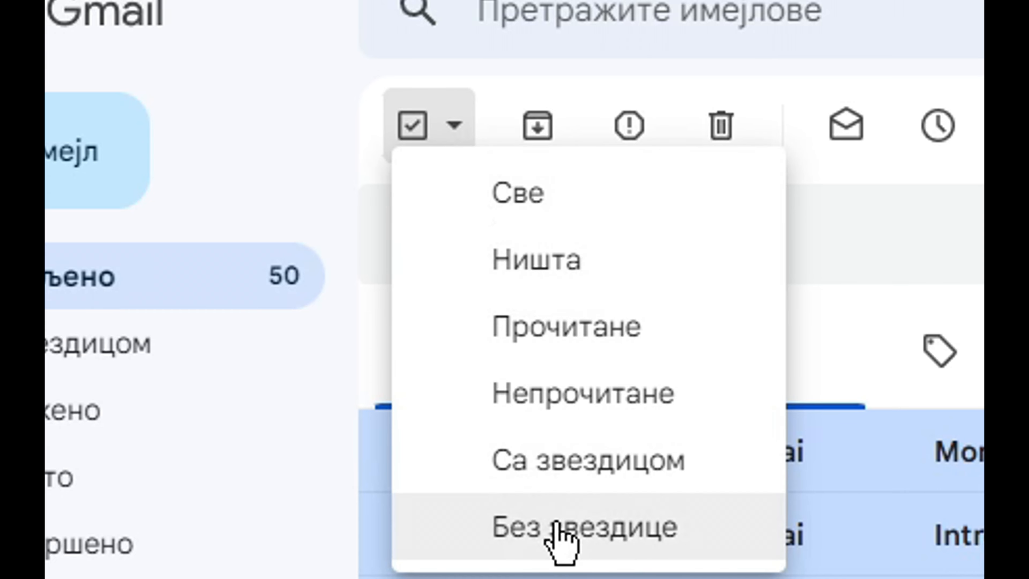
# Step: Select every conversation in the Primary tab and move them all to the trash
pyautogui.click(578, 526)
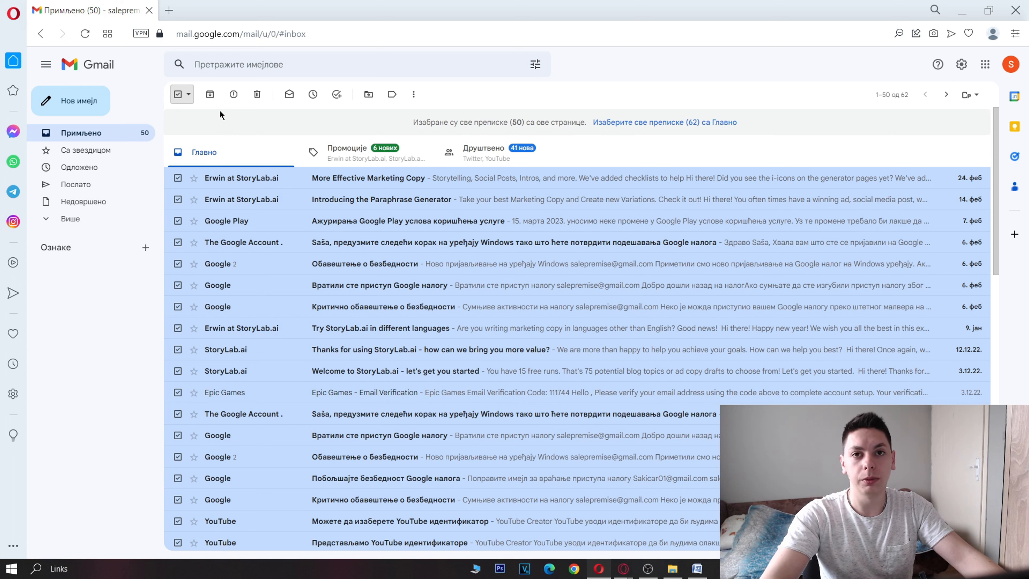
pyautogui.click(257, 93)
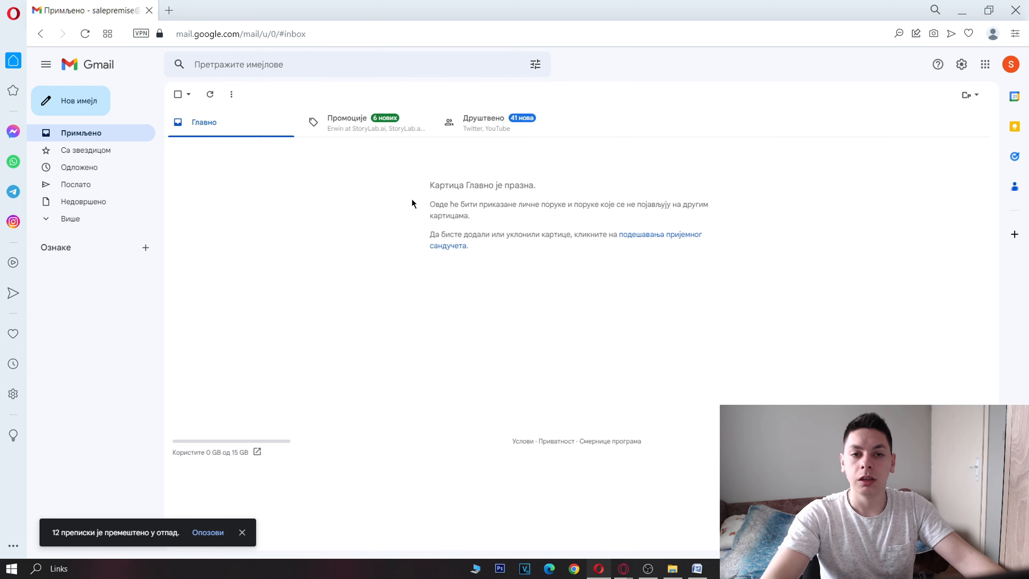